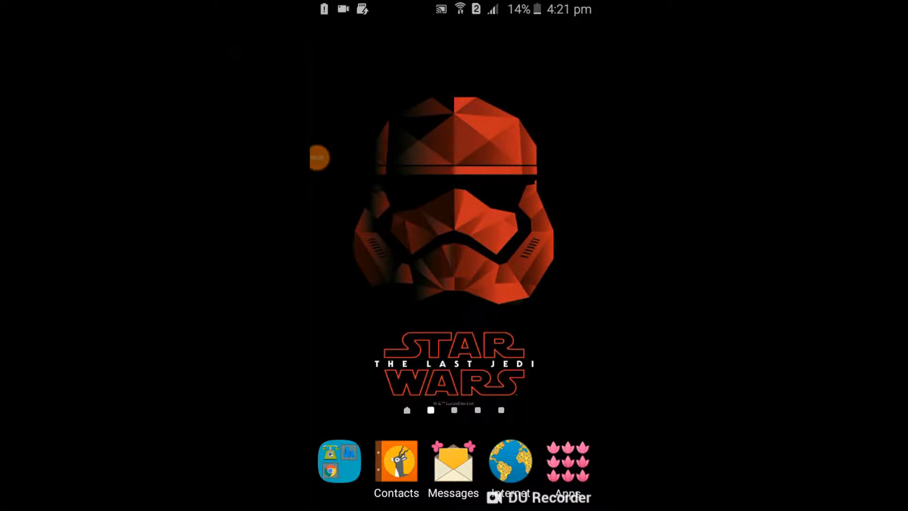
Launch IP Webcam, browse its settings down to Service control and start the server
left_click(569, 465)
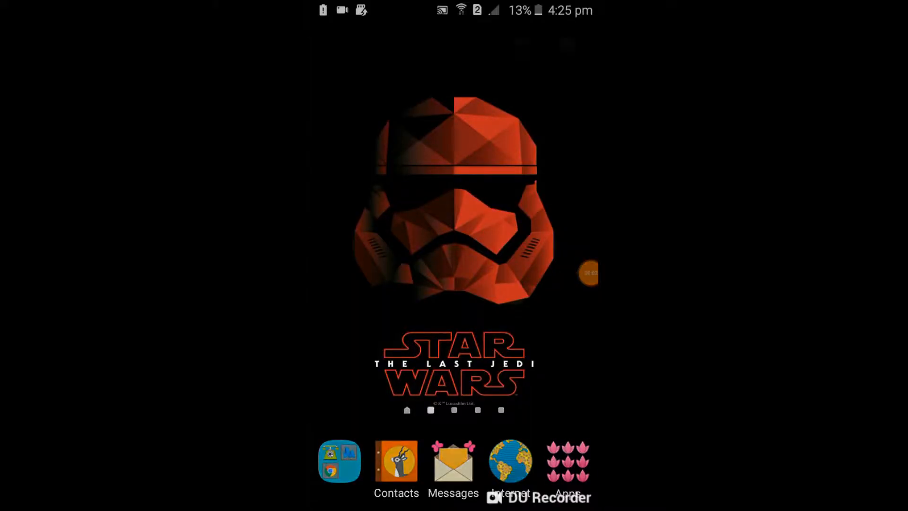
left_click(567, 460)
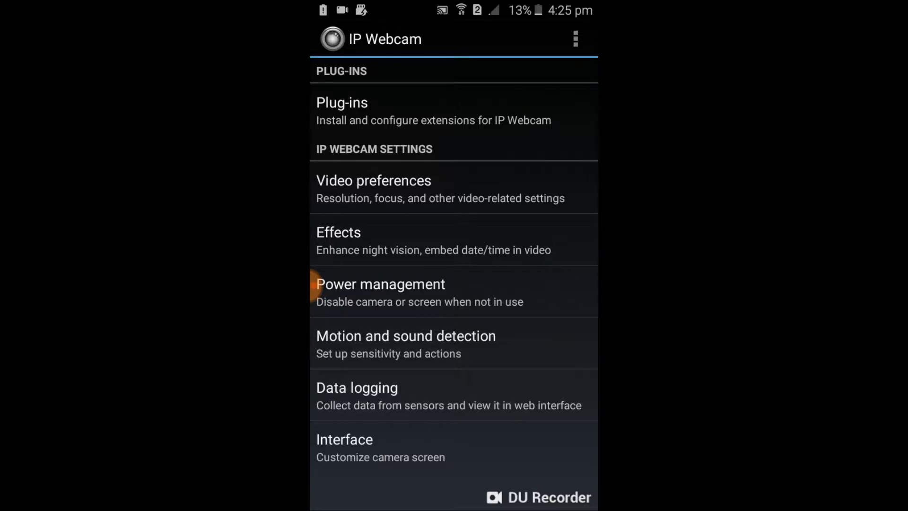
scroll("down", 3)
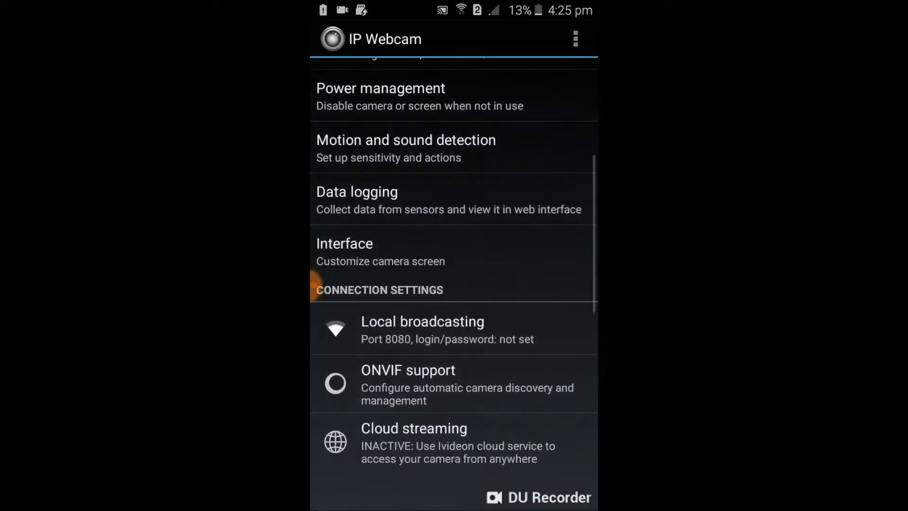
scroll("down", 3)
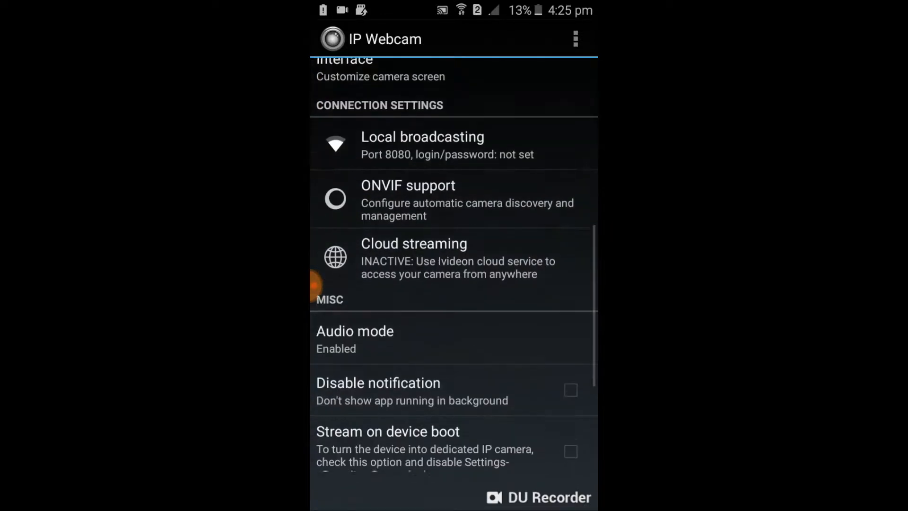
scroll("down", 3)
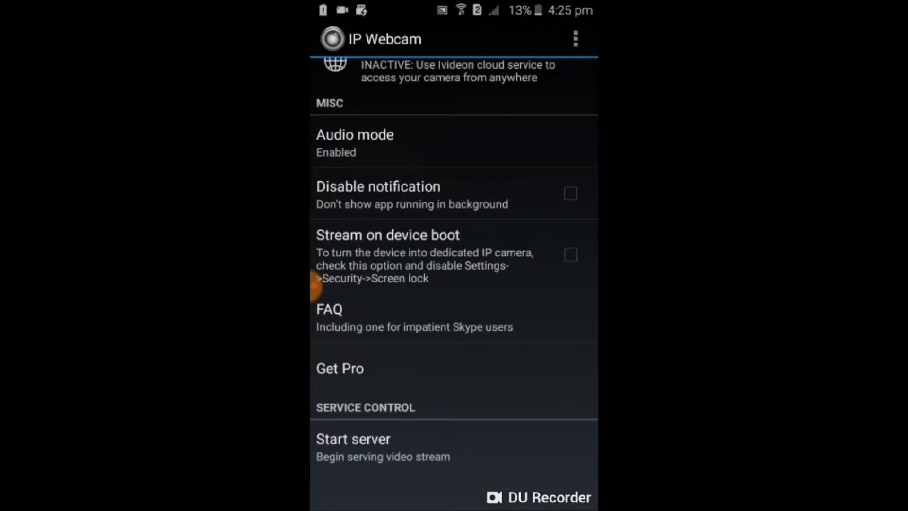
left_click(352, 439)
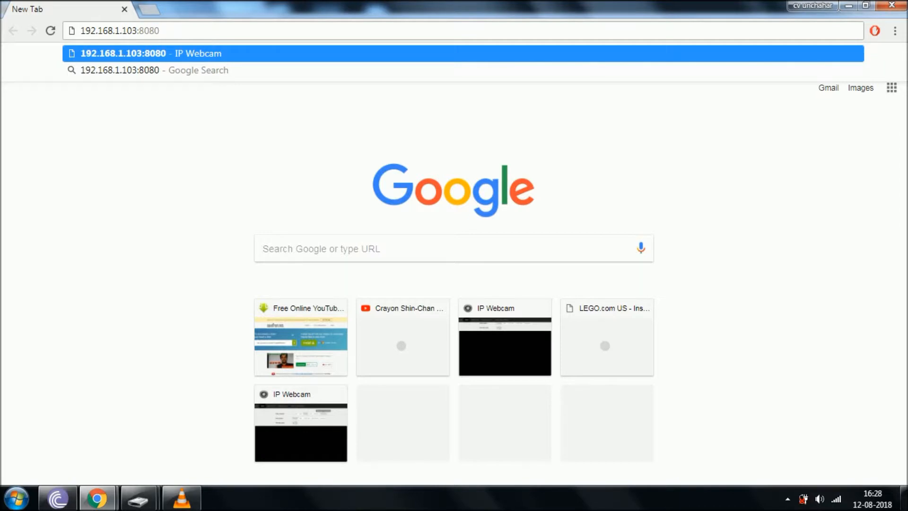
Enter the phone's address 192.168.1.103:8080 in Chrome's address bar
left_click(142, 53)
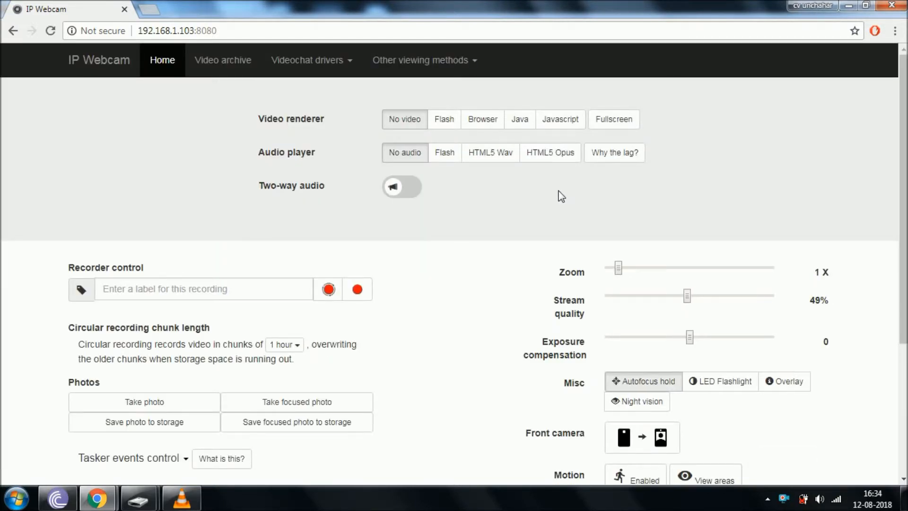
mouse_move(557, 194)
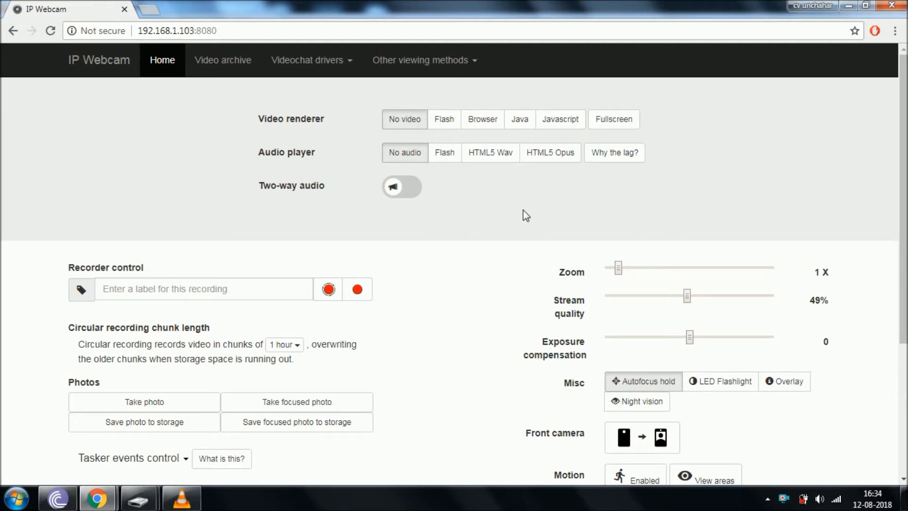
mouse_move(529, 151)
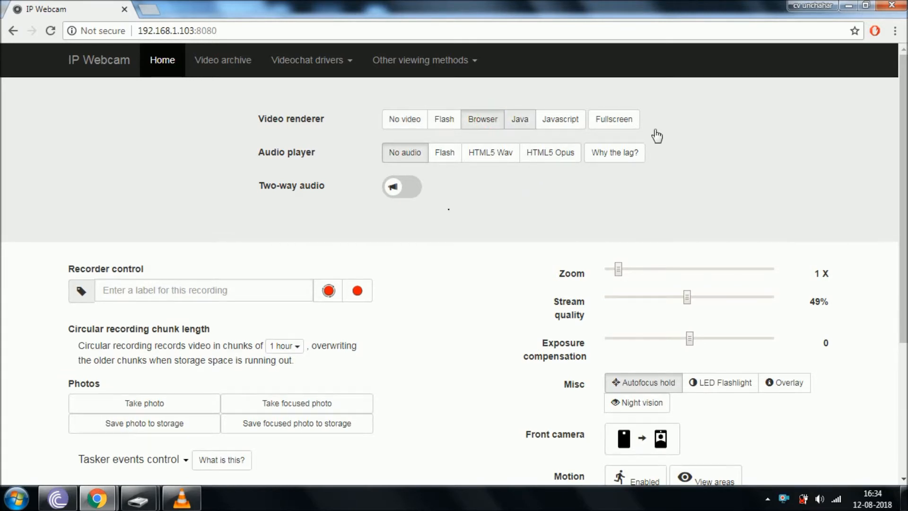
Choose the Browser video renderer to play the phone camera's live feed
left_click(482, 120)
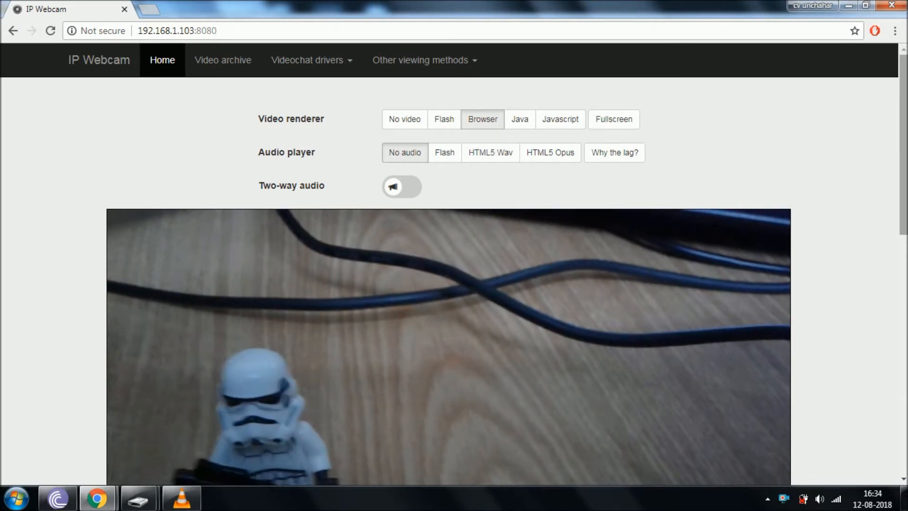
Scroll past the live video to the recording, photo, zoom and motion-detection controls
scroll("down", 3)
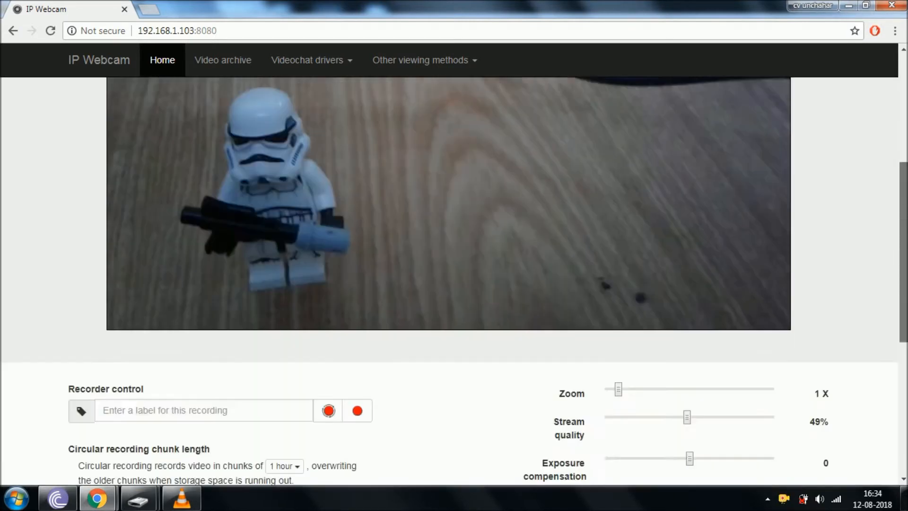
scroll("down", 3)
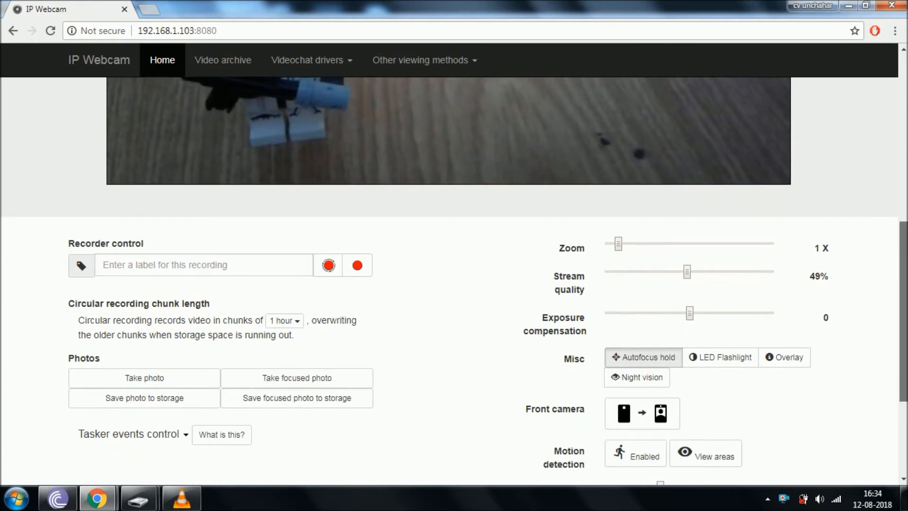
scroll("down", 3)
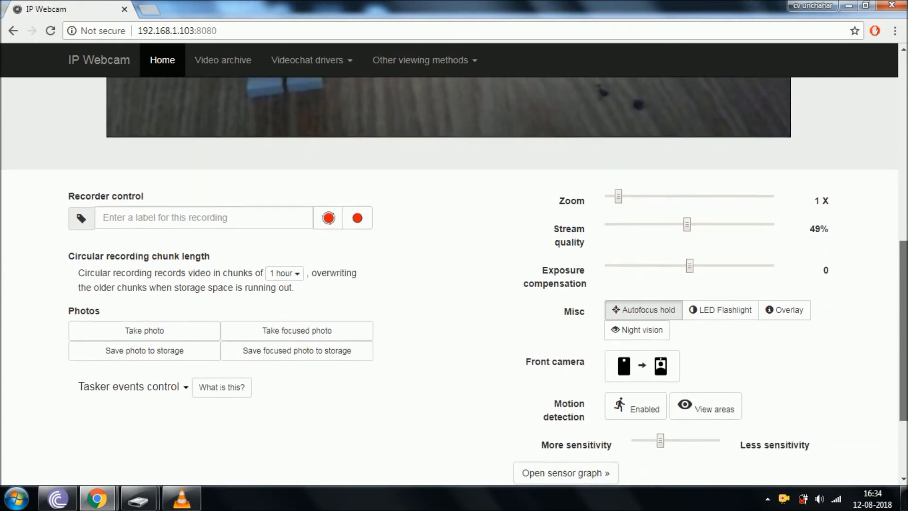